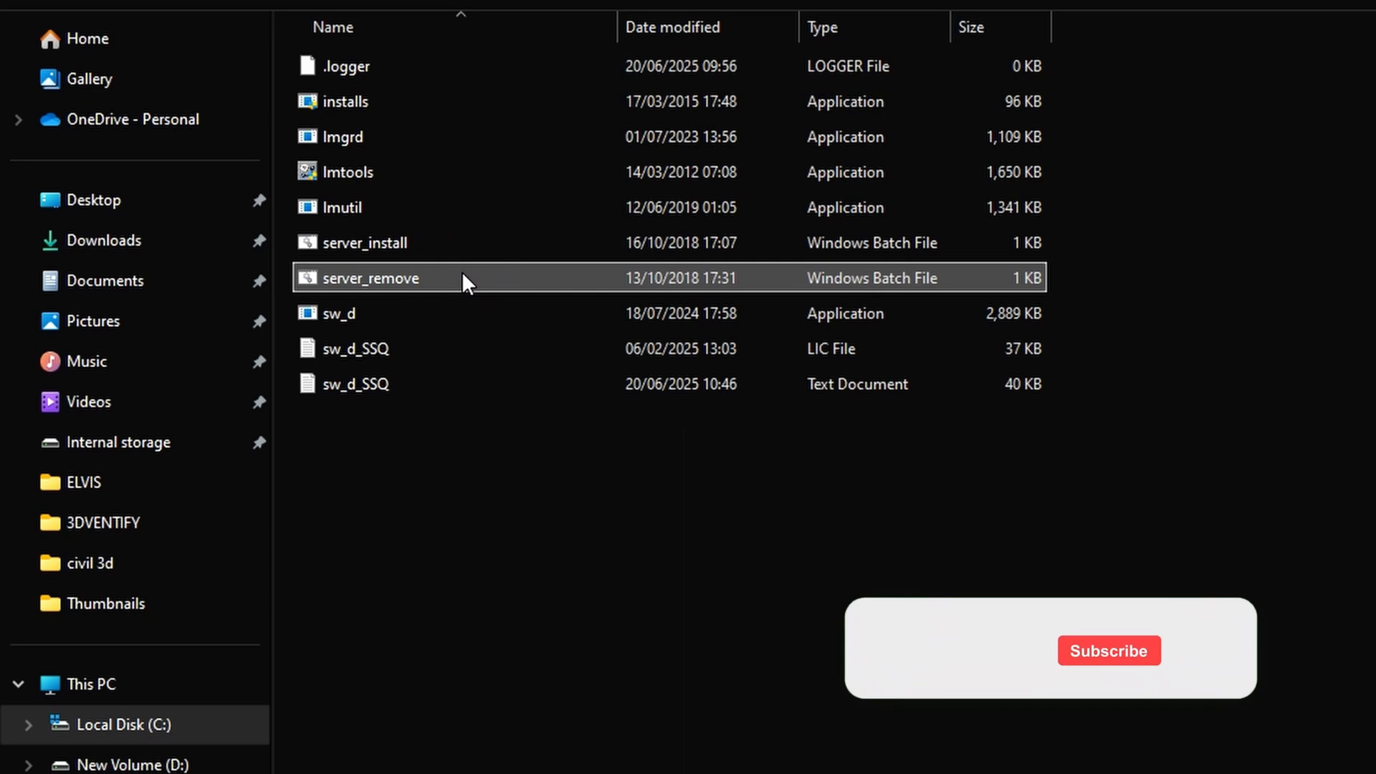
- Open the Services console and scroll down to the SolidWorks Flexnet Server entry
right_click(368, 277)
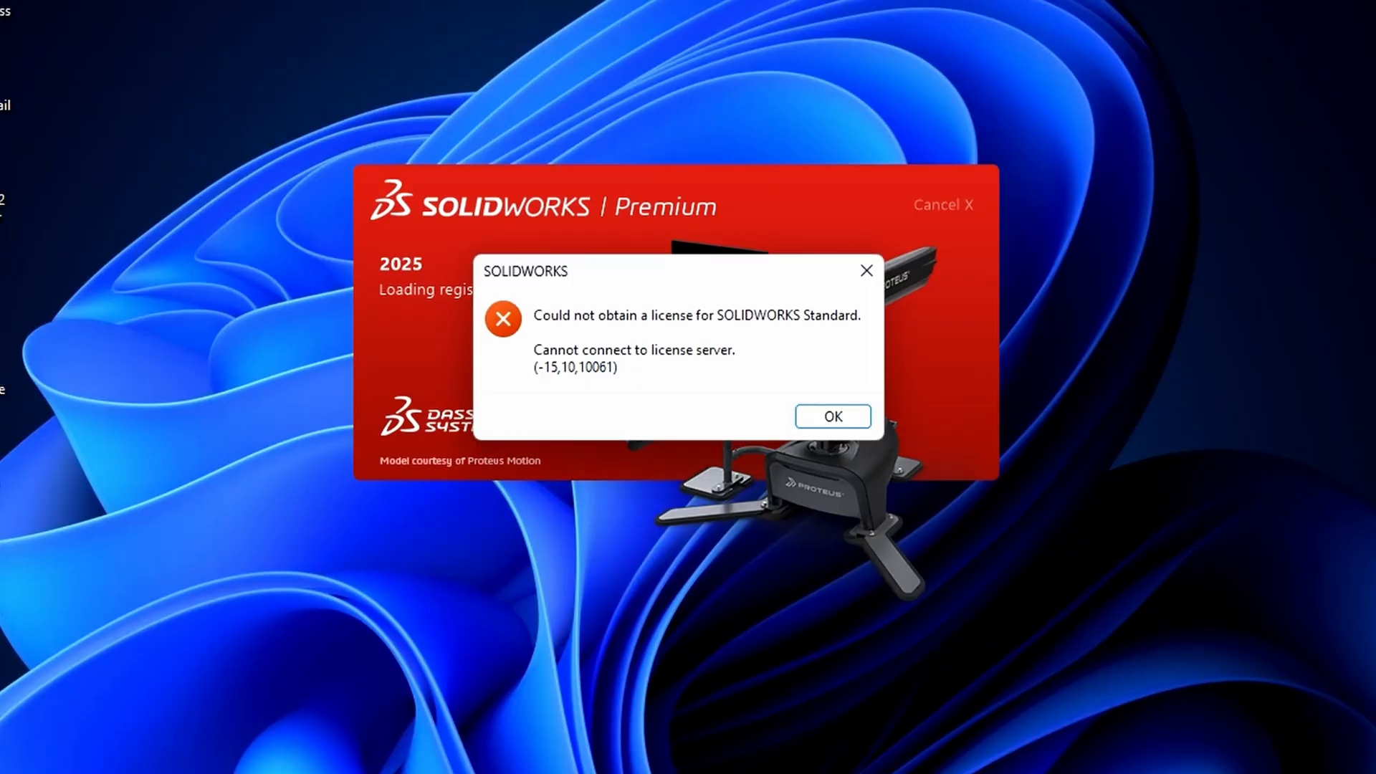
mouse_move(237, 116)
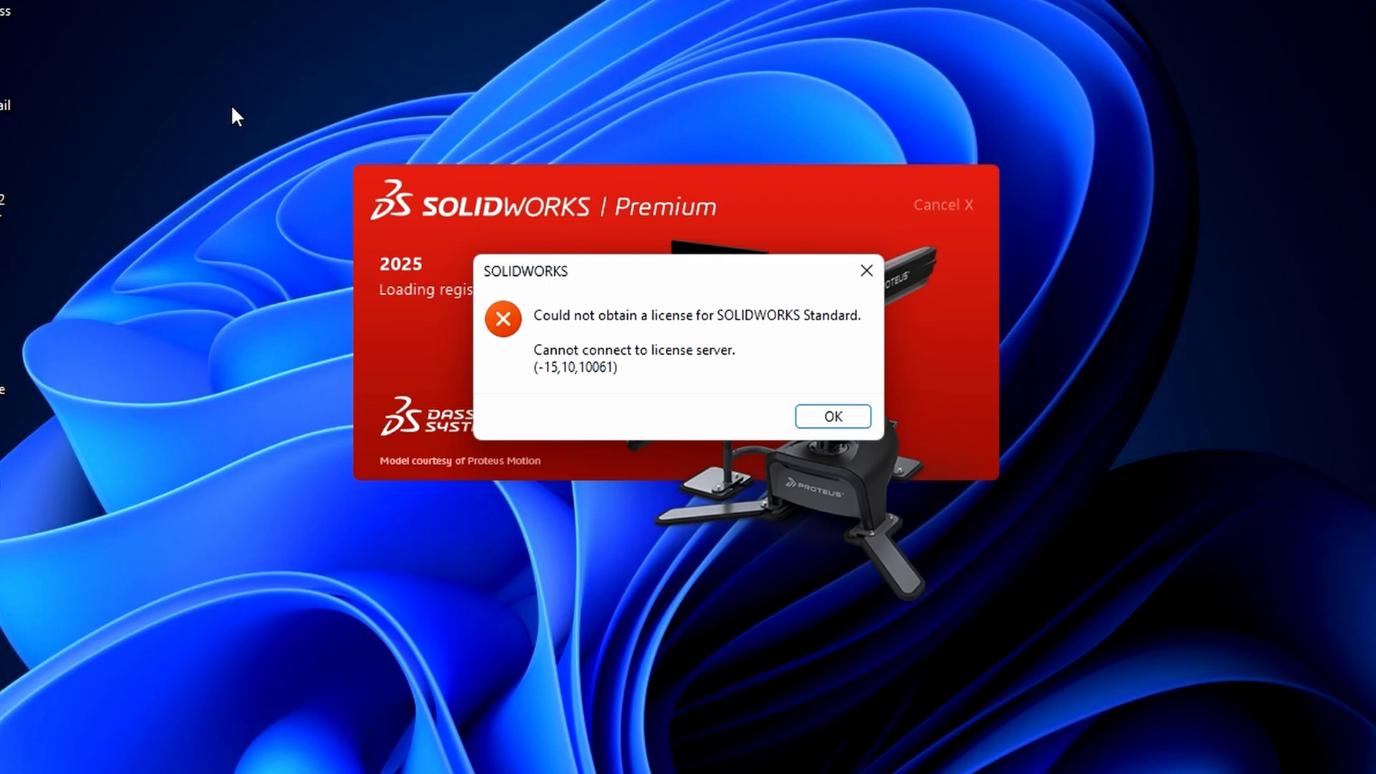
mouse_move(481, 511)
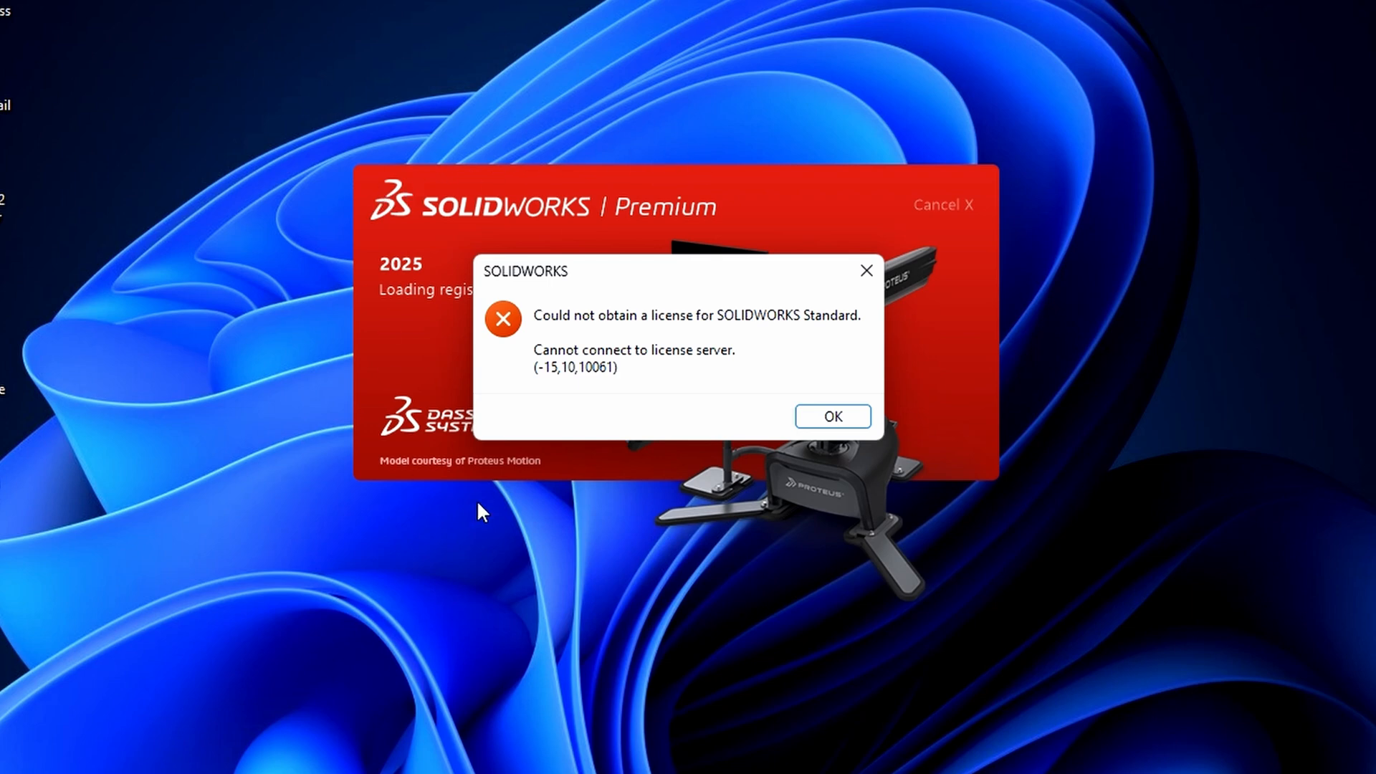
mouse_move(514, 404)
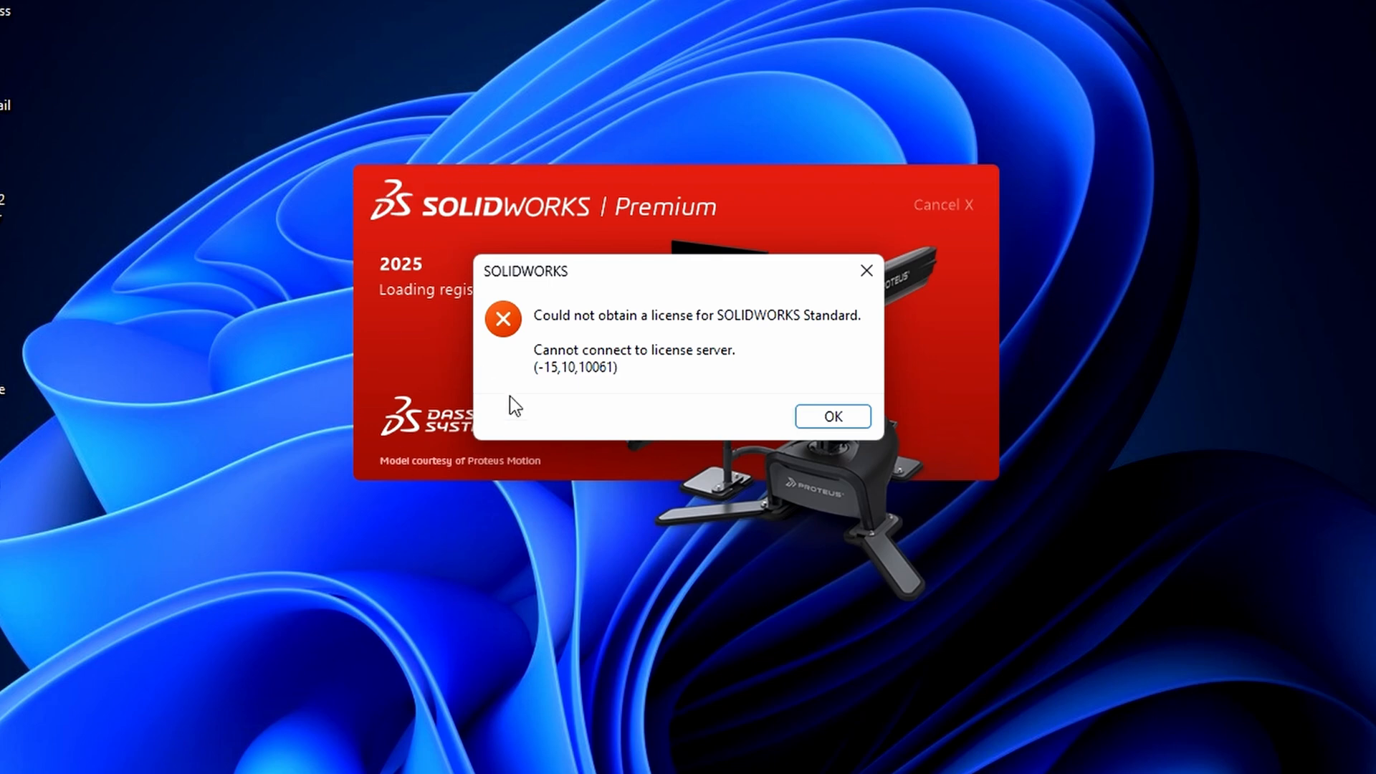
mouse_move(645, 345)
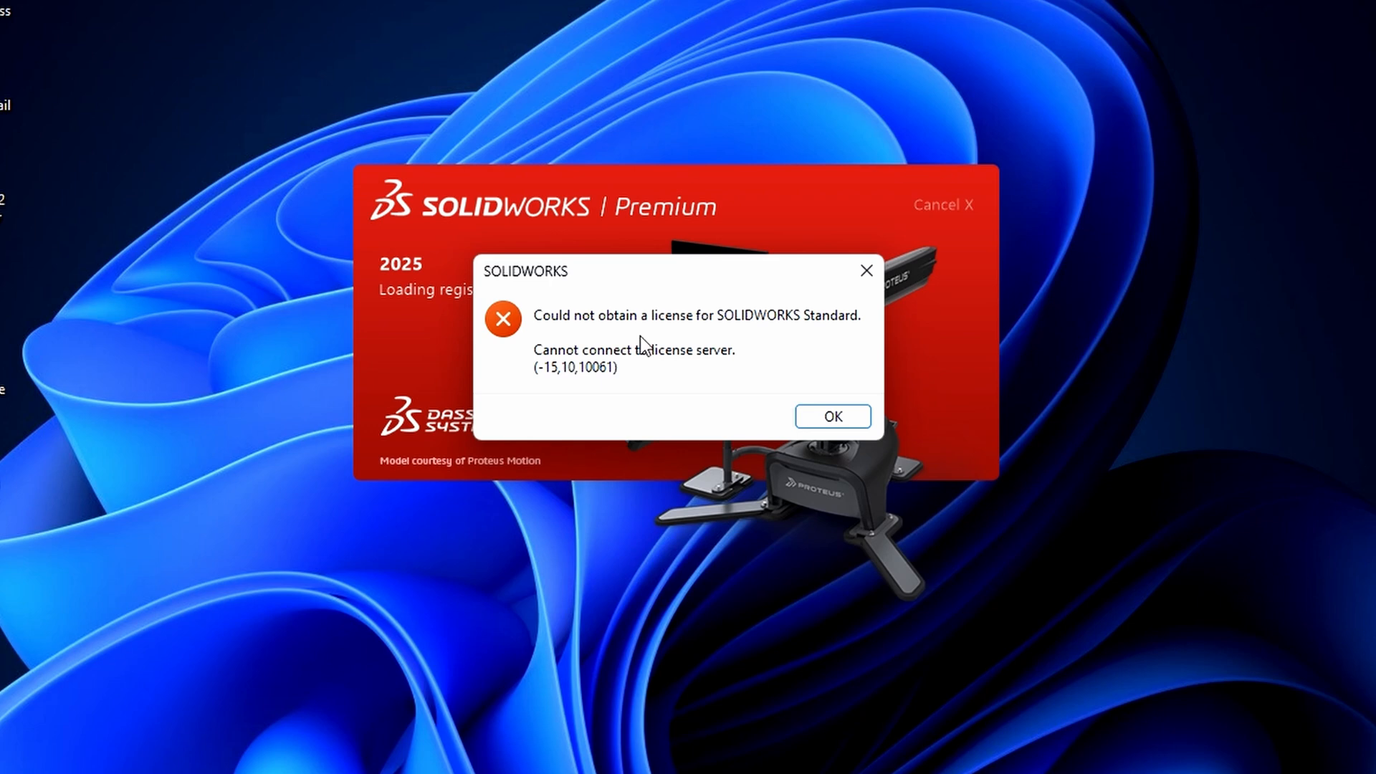
mouse_move(620, 360)
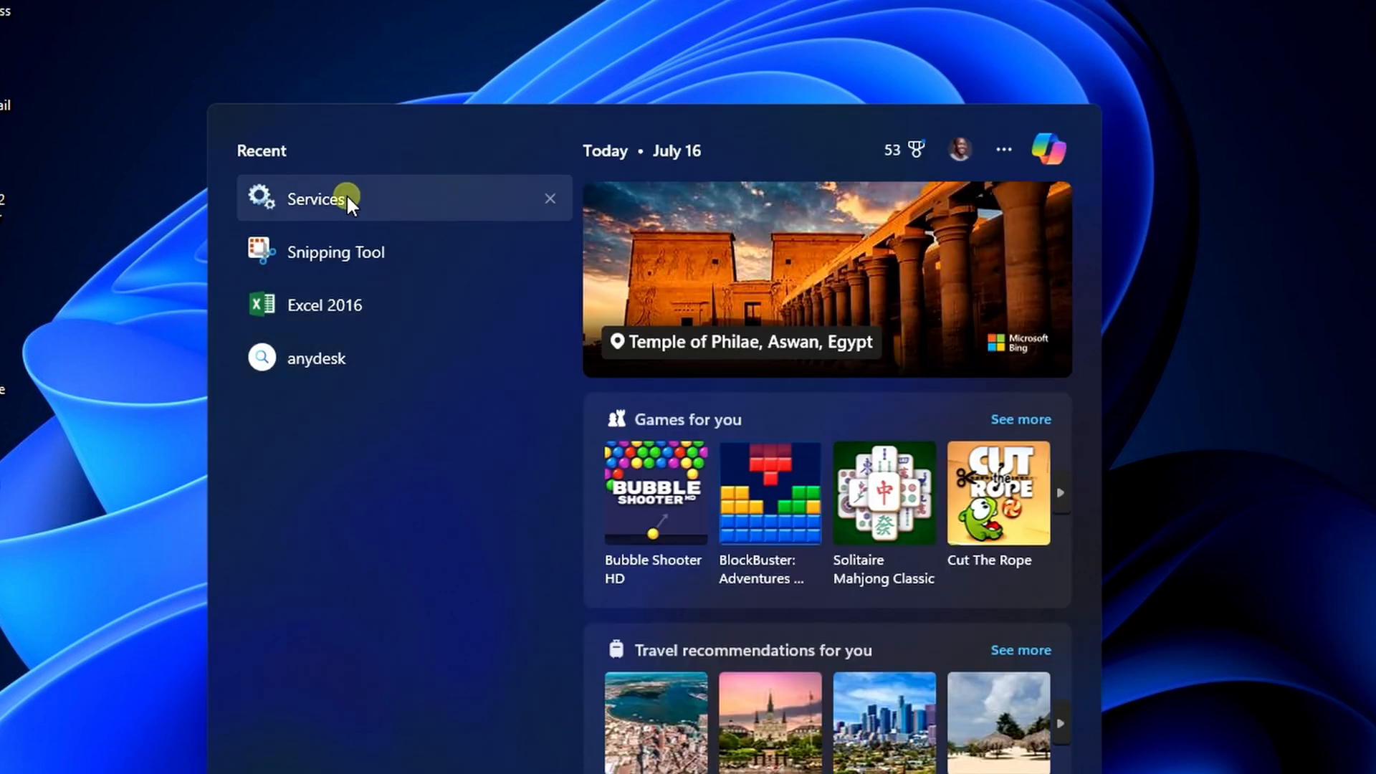
click(316, 199)
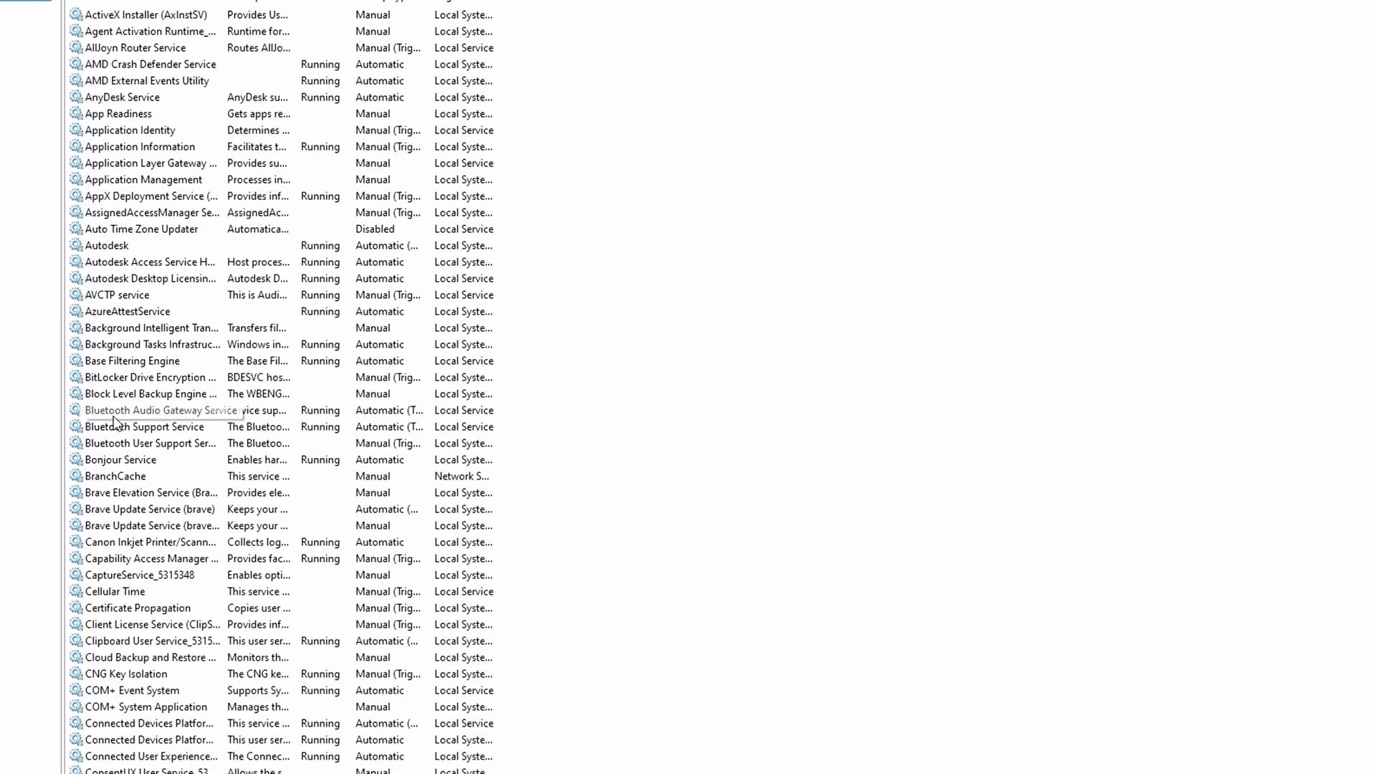
scroll(down, 3)
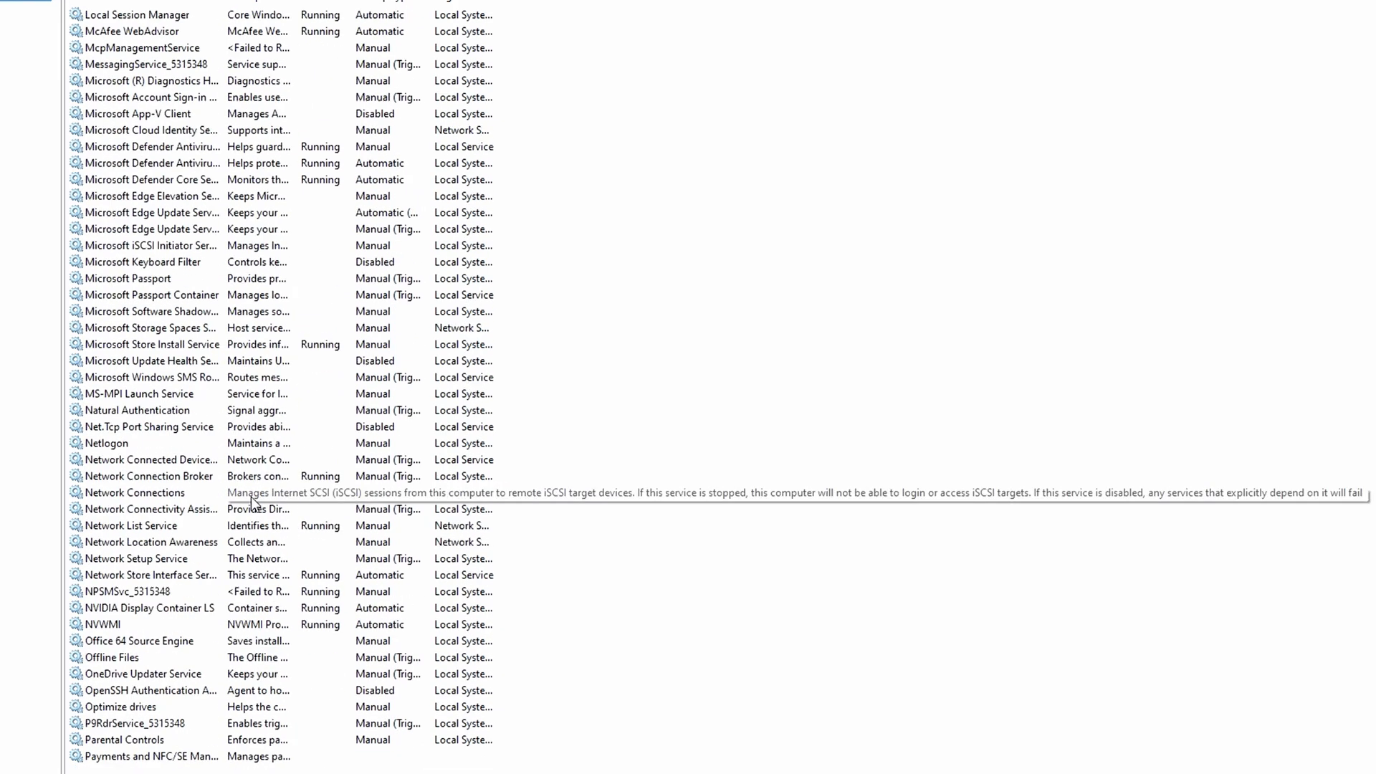
scroll(down, 3)
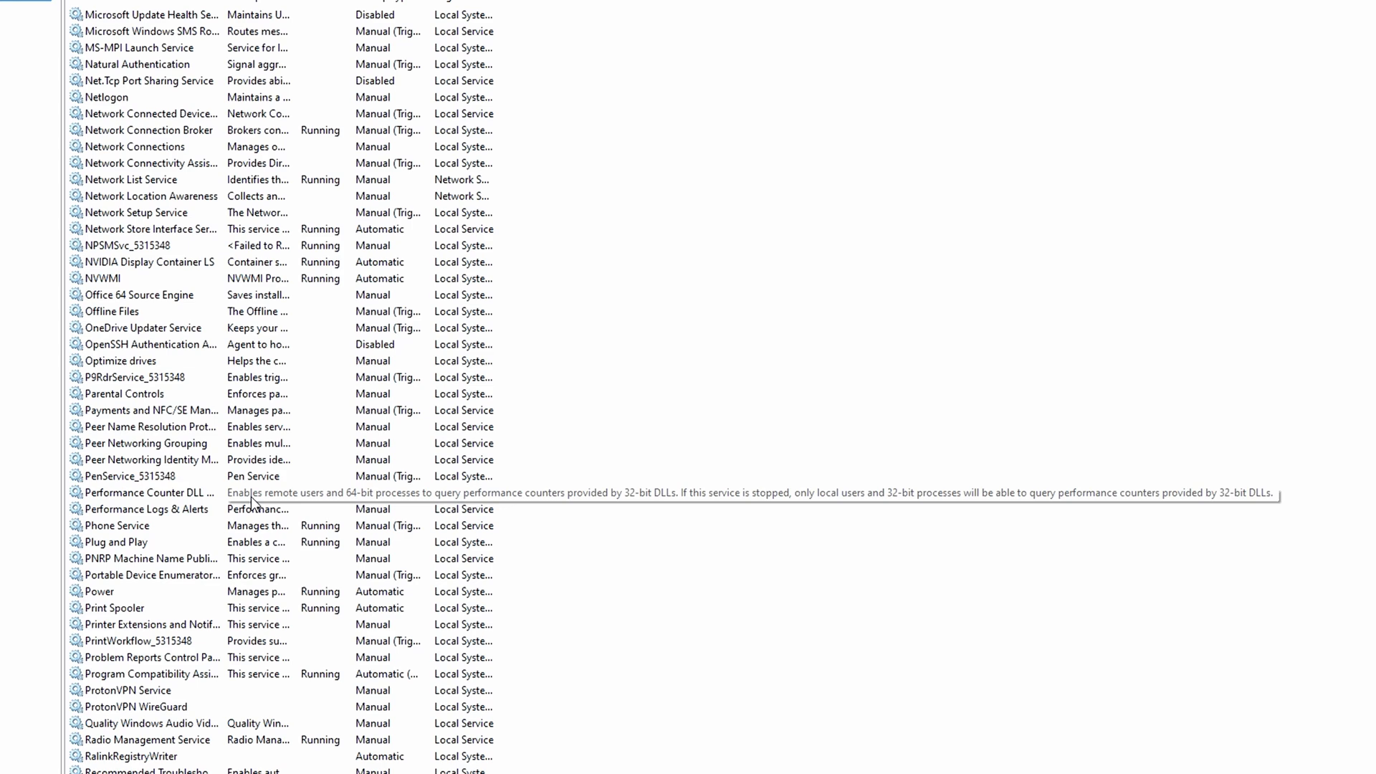
scroll(down, 3)
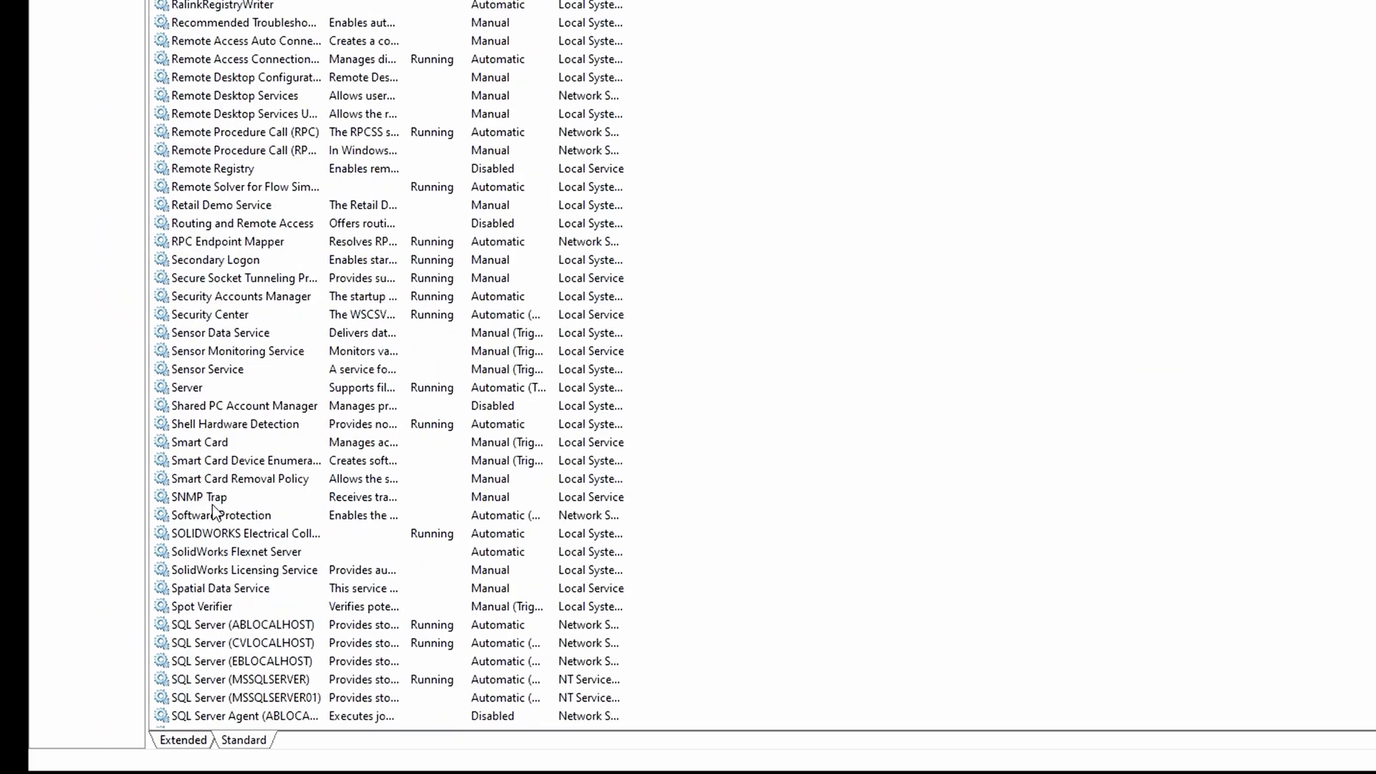
scroll(down, 3)
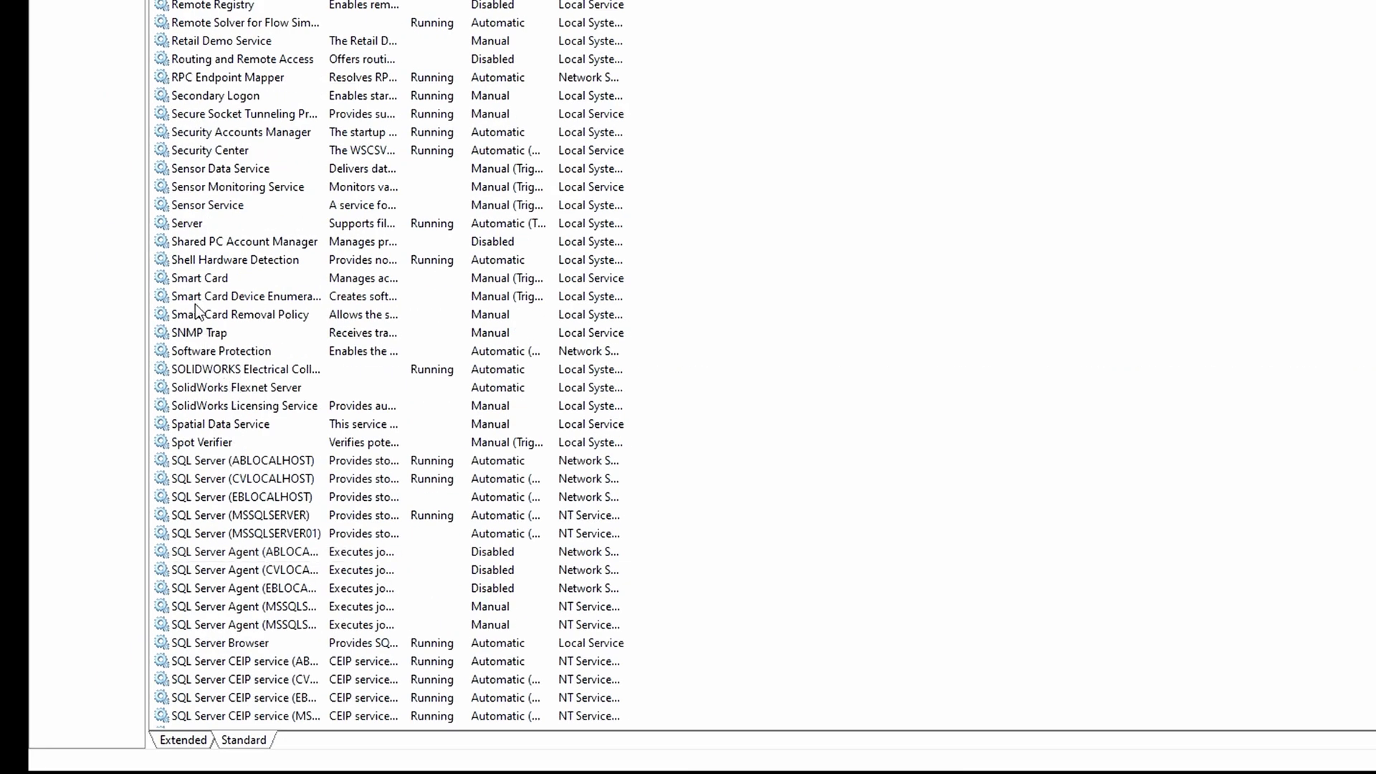
mouse_move(230, 376)
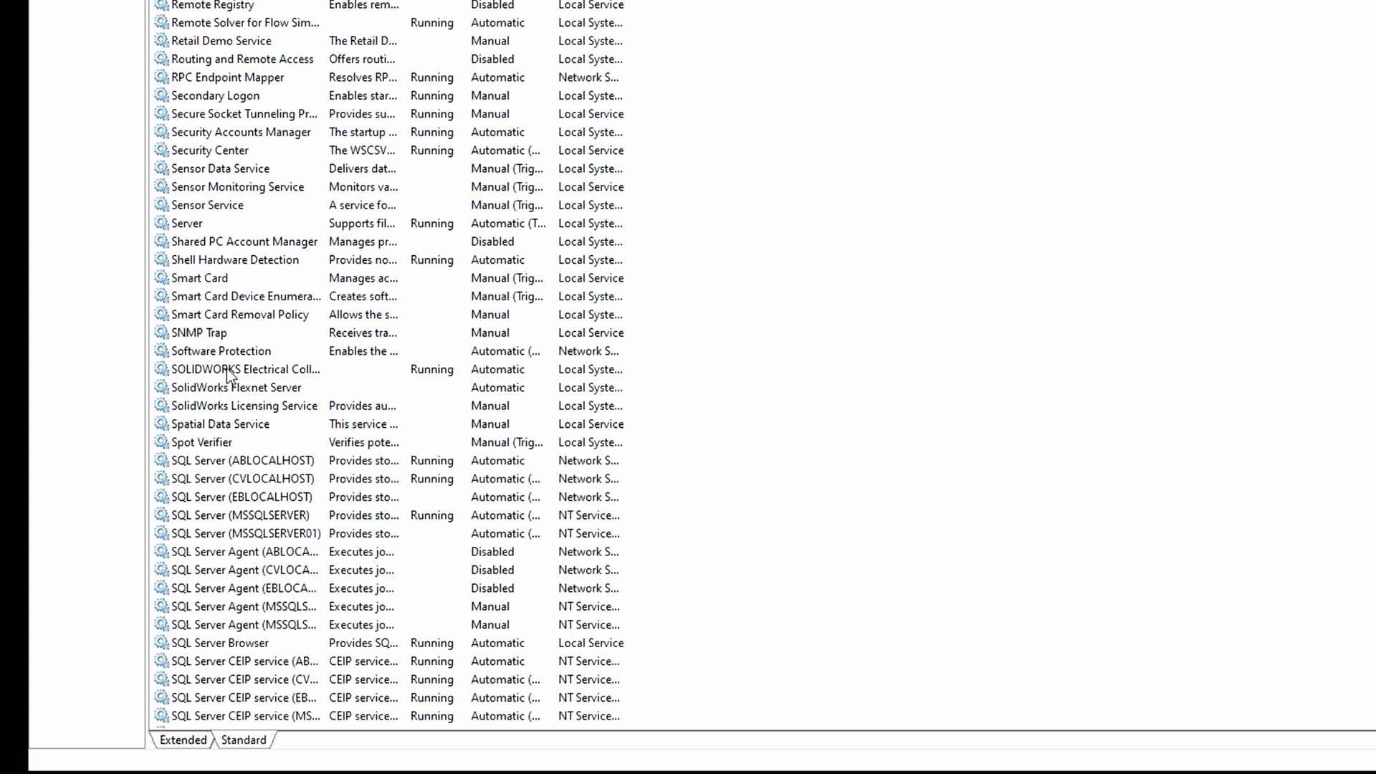
- Select SolidWorks Flexnet Server and open its Properties dialog
click(235, 387)
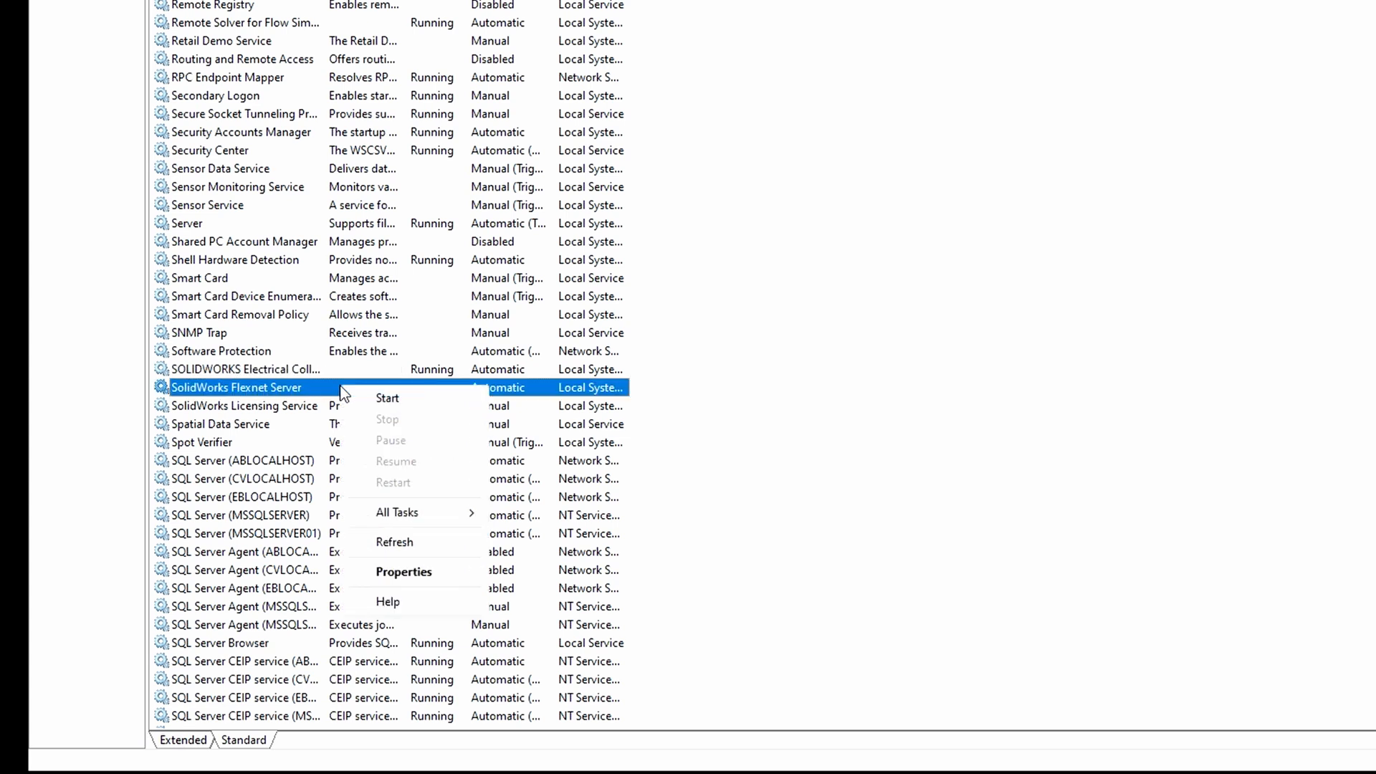
mouse_move(288, 398)
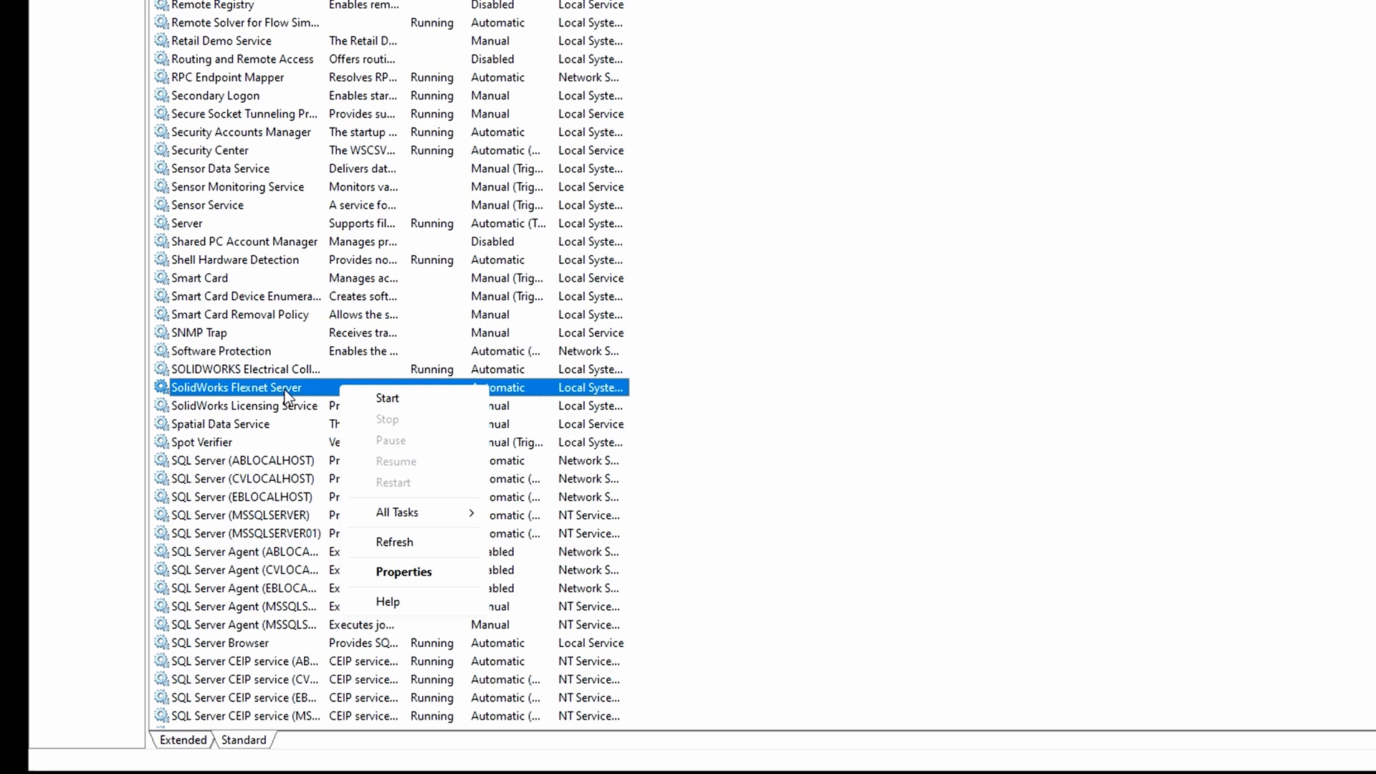
mouse_move(403, 571)
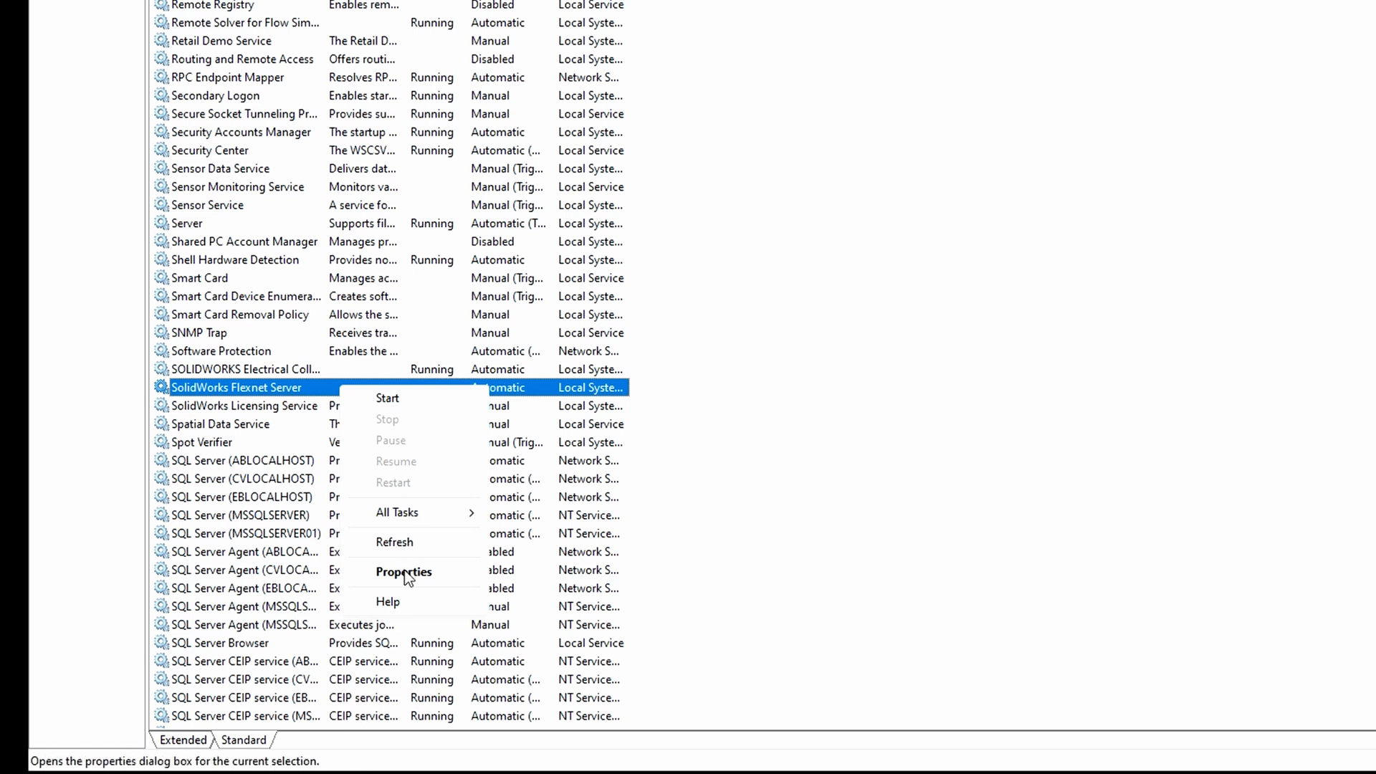
click(403, 571)
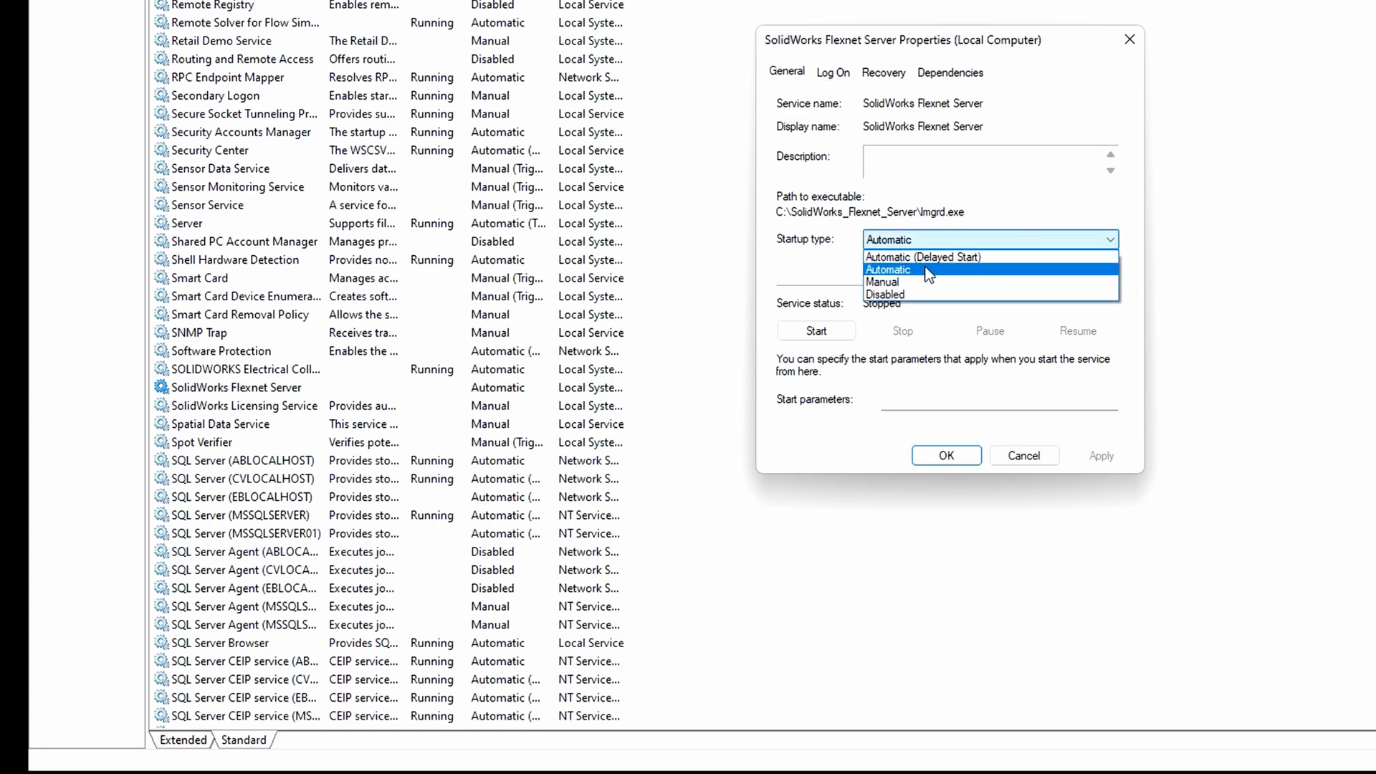
- Set SolidWorks Flexnet Server to Automatic startup, start the service, and confirm with OK
click(887, 269)
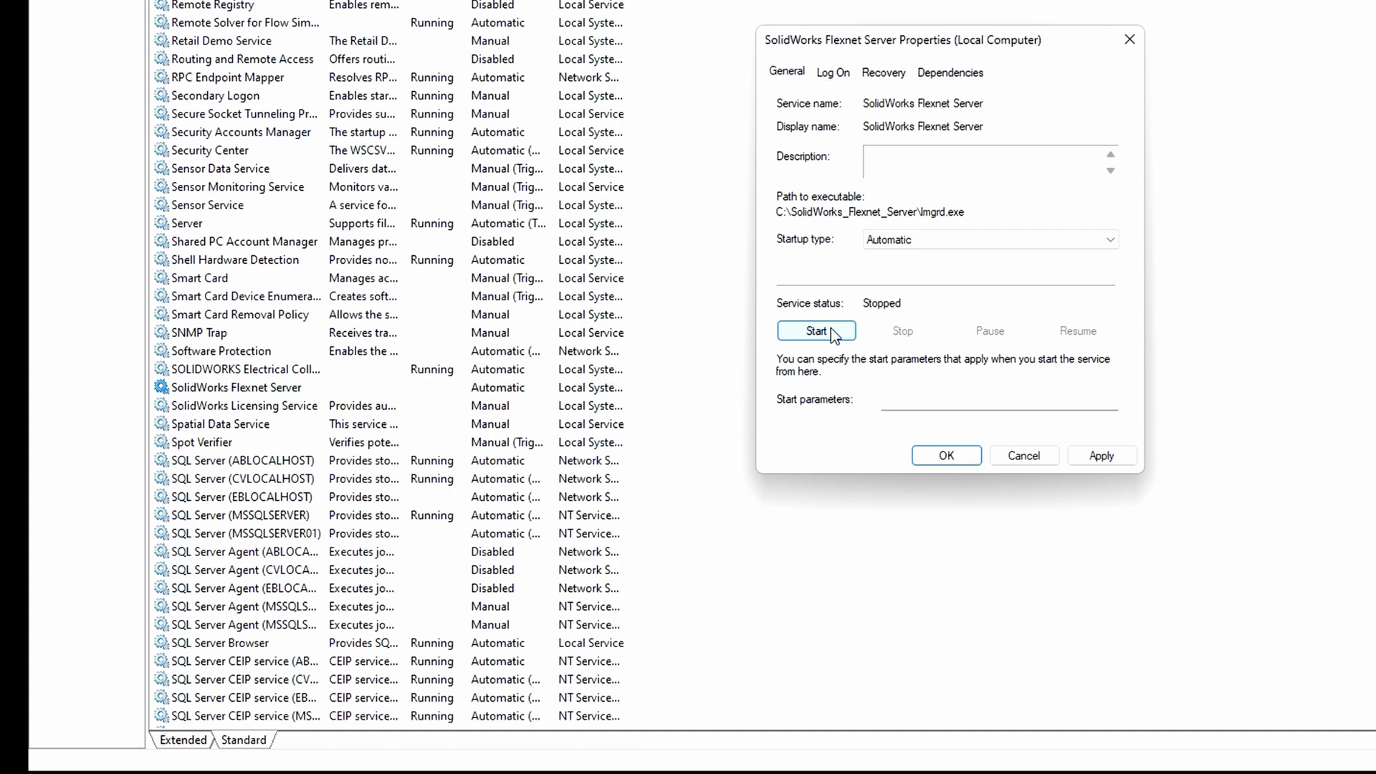
mouse_move(820, 343)
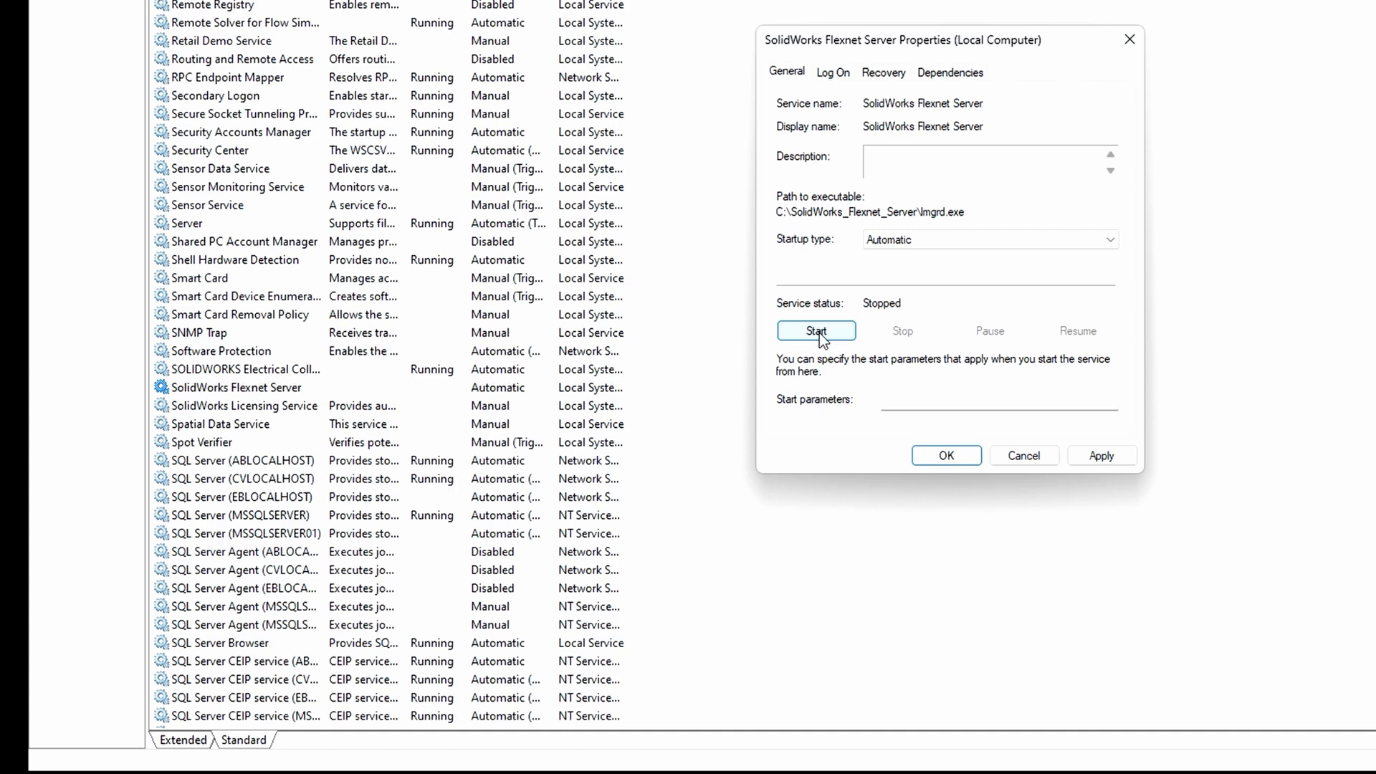
click(815, 331)
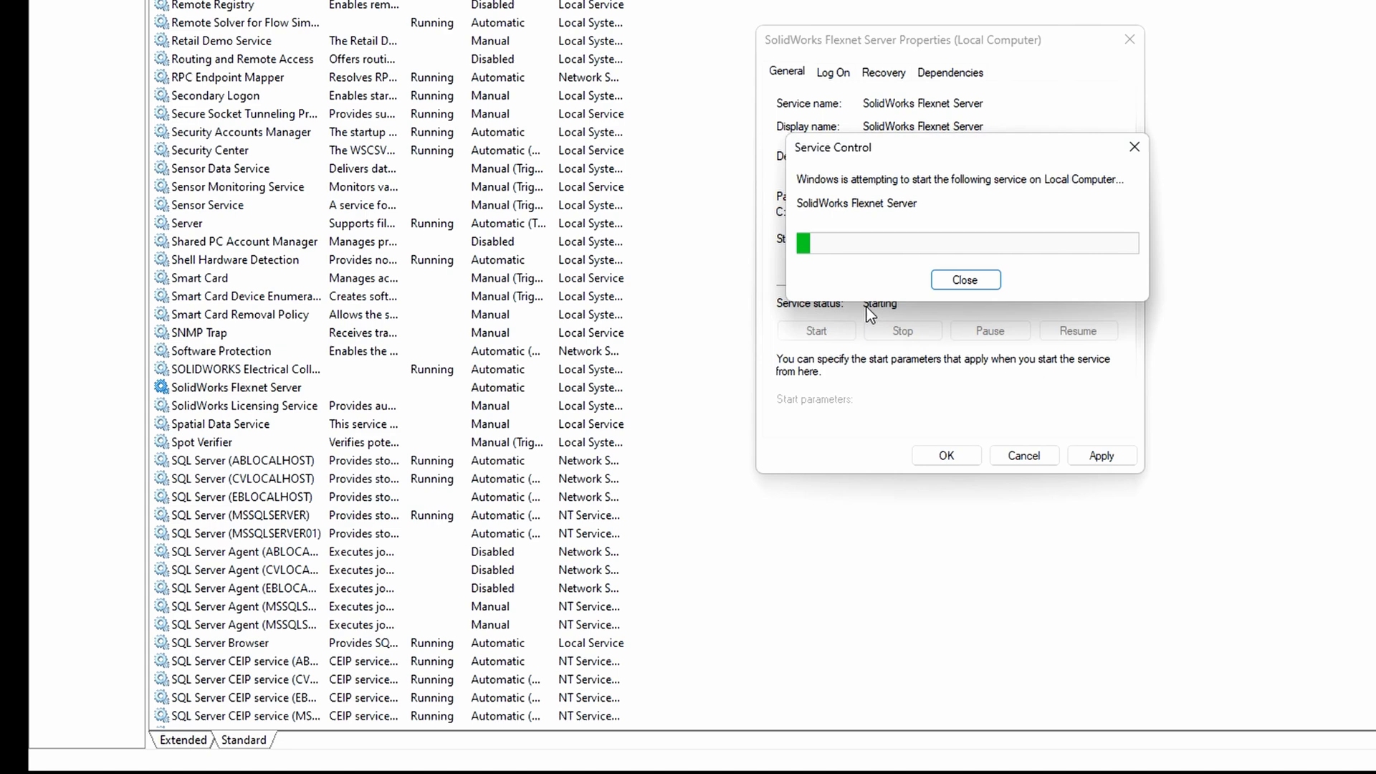
click(964, 279)
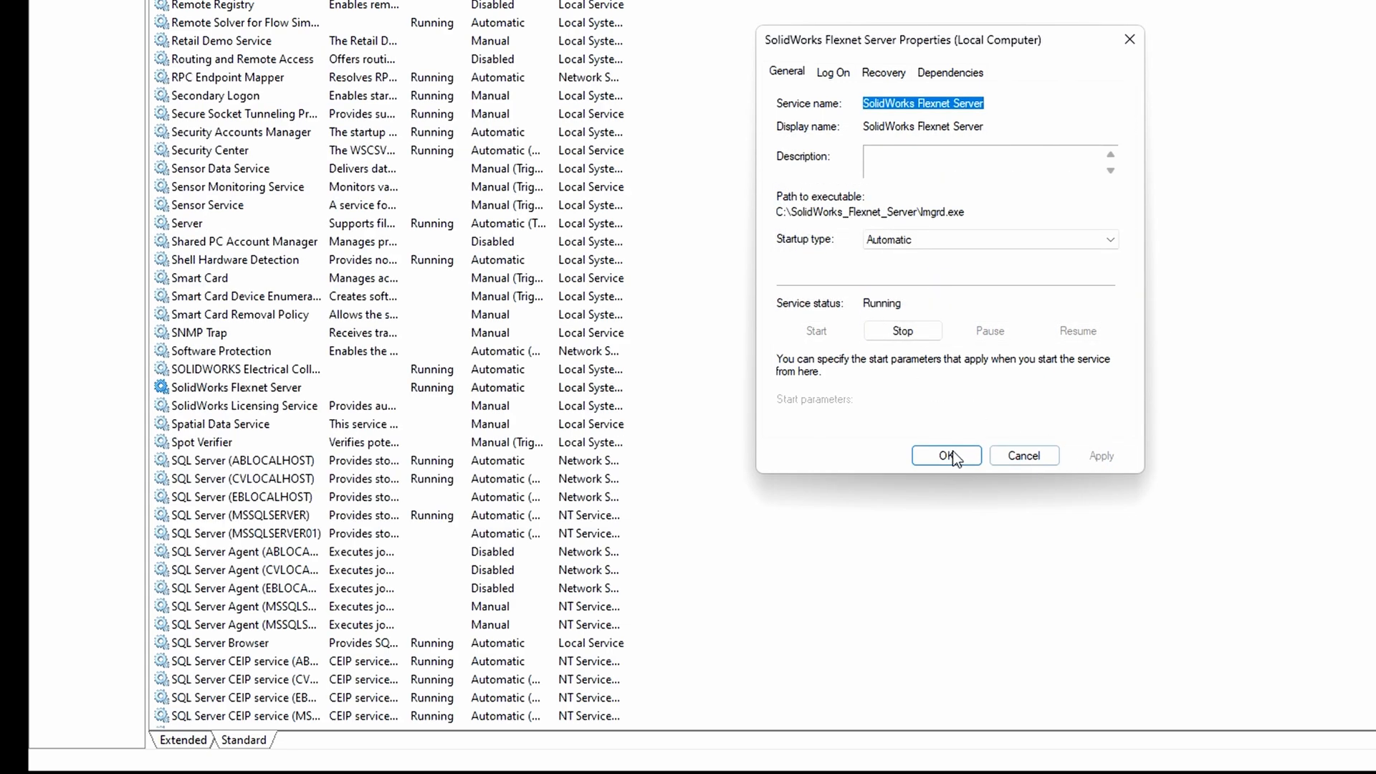
click(945, 456)
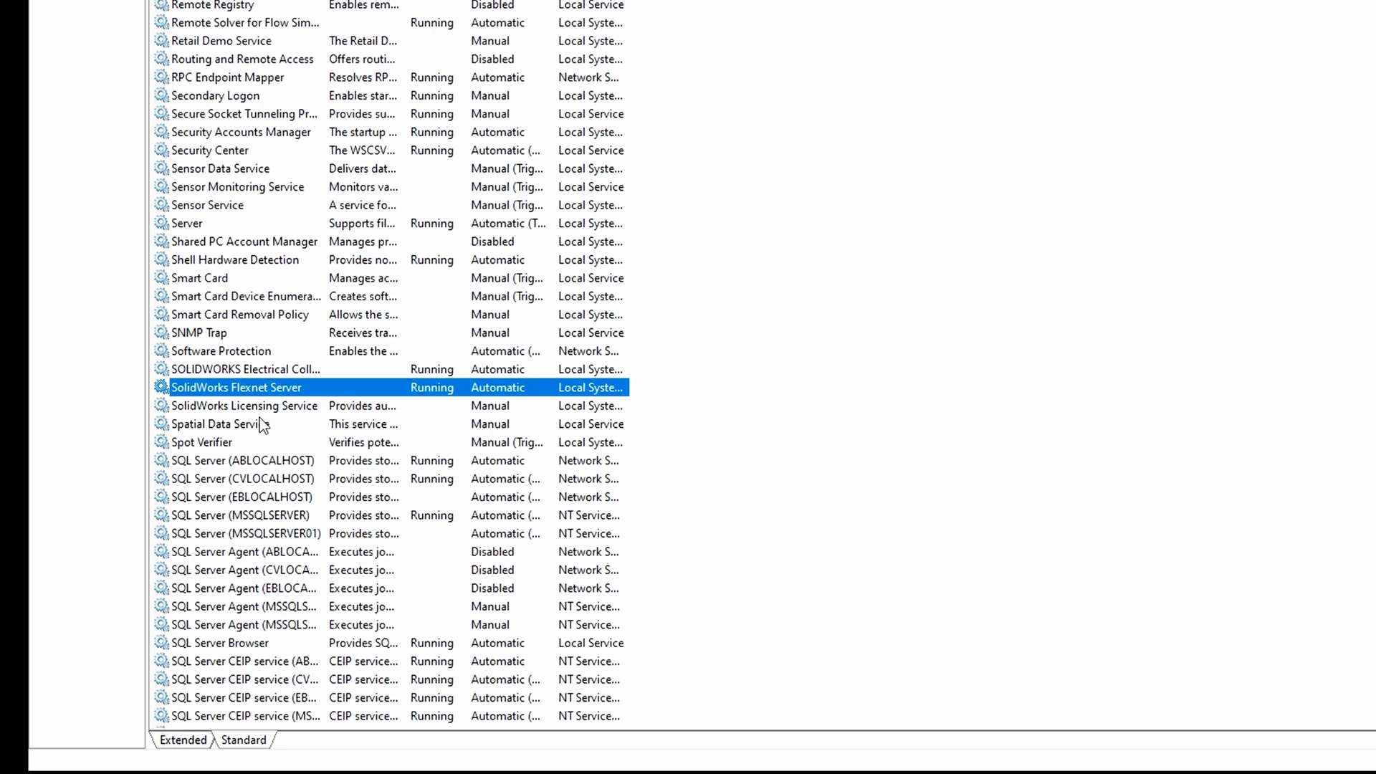
mouse_move(417, 387)
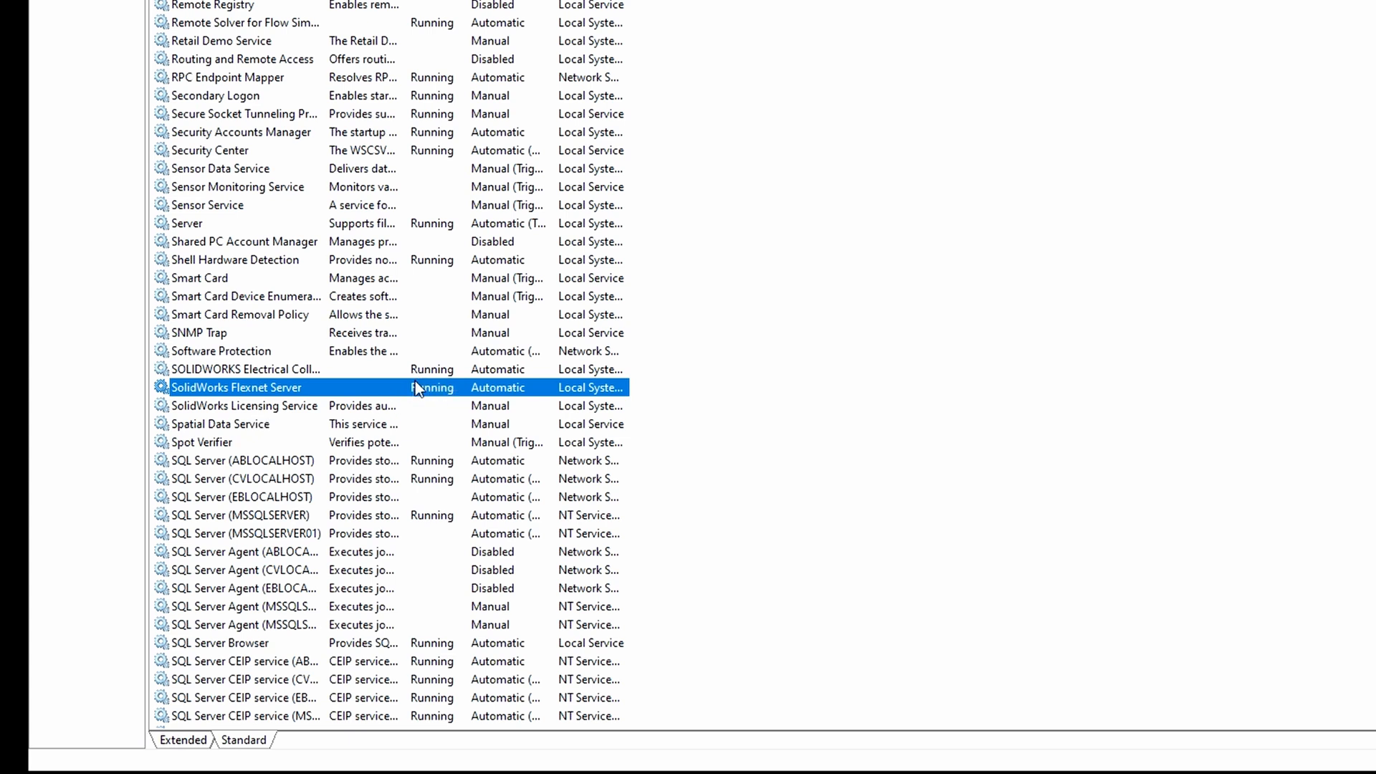